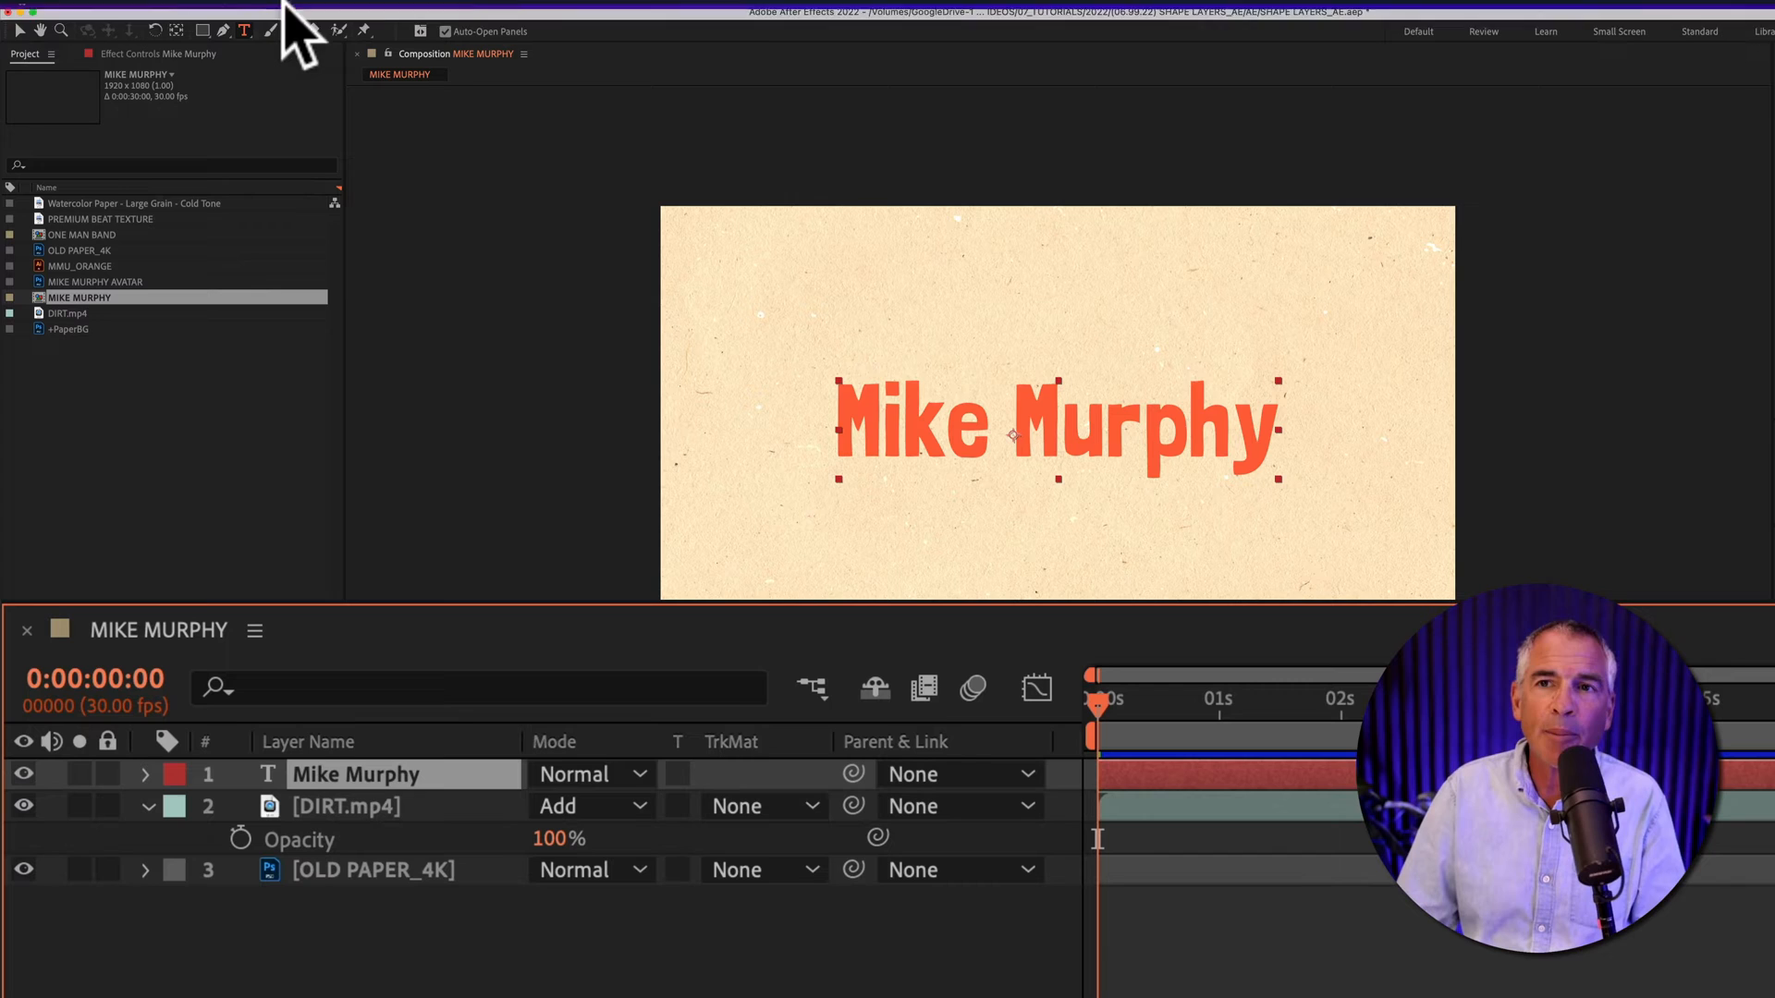
click(449, 15)
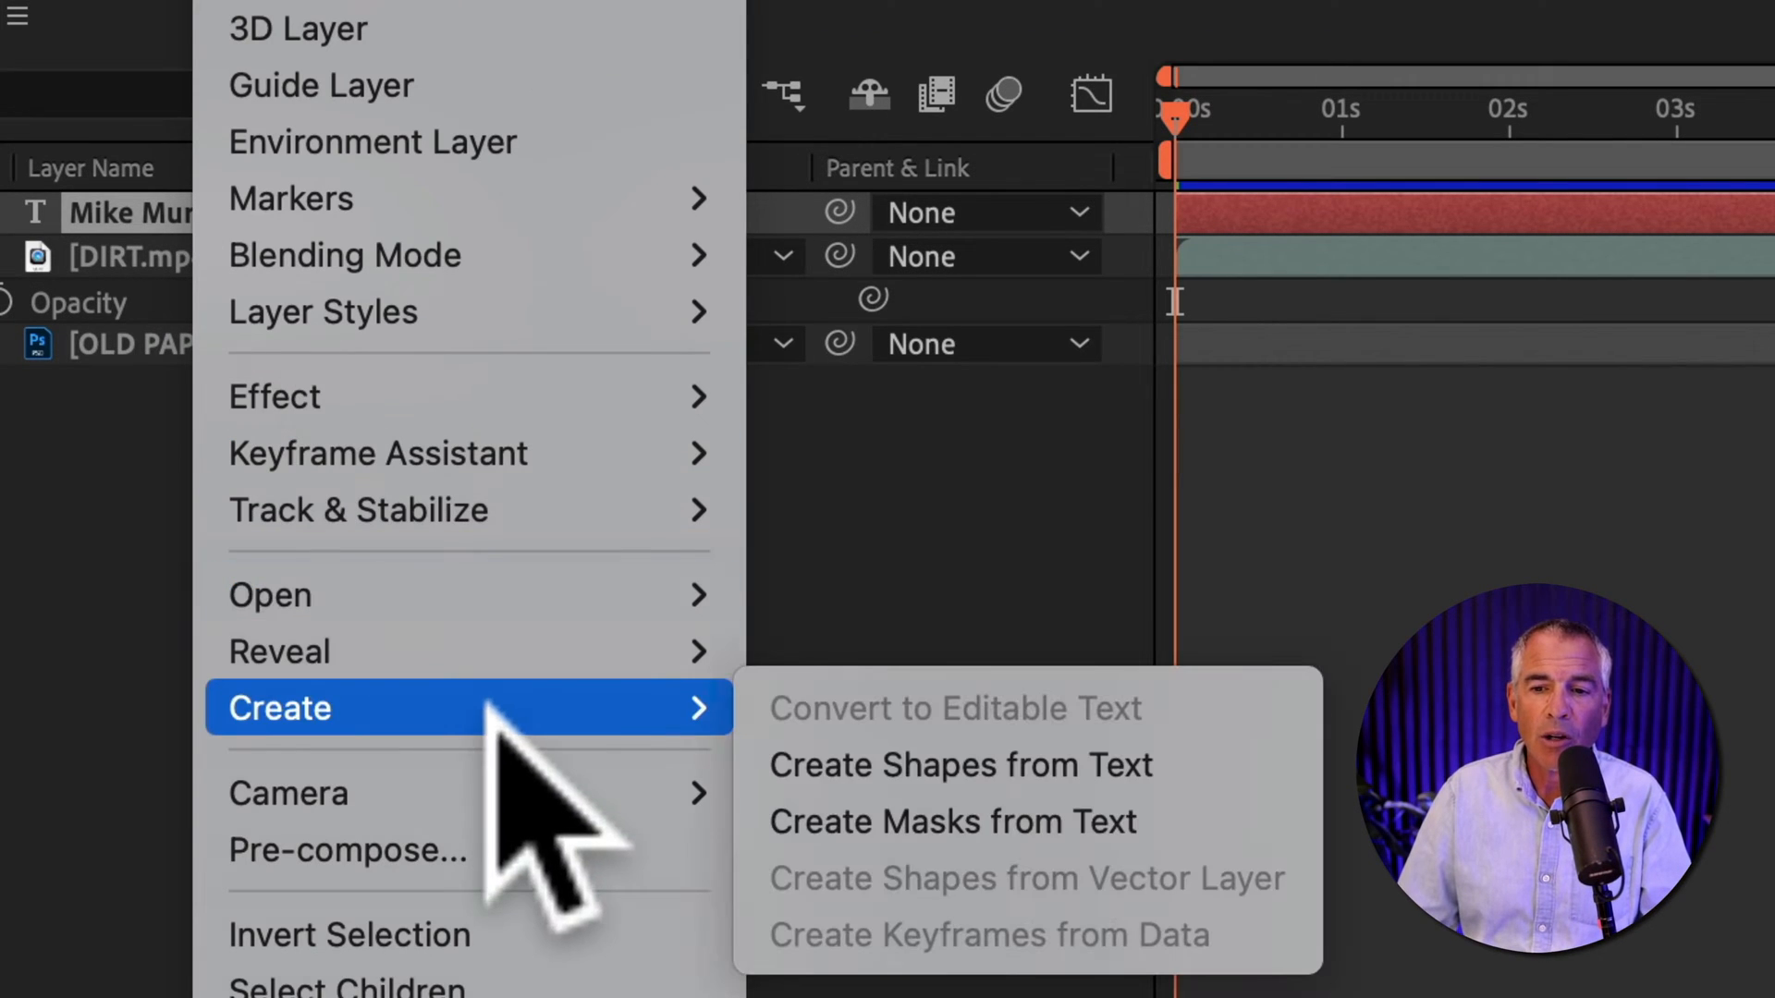
mouse_move(959, 764)
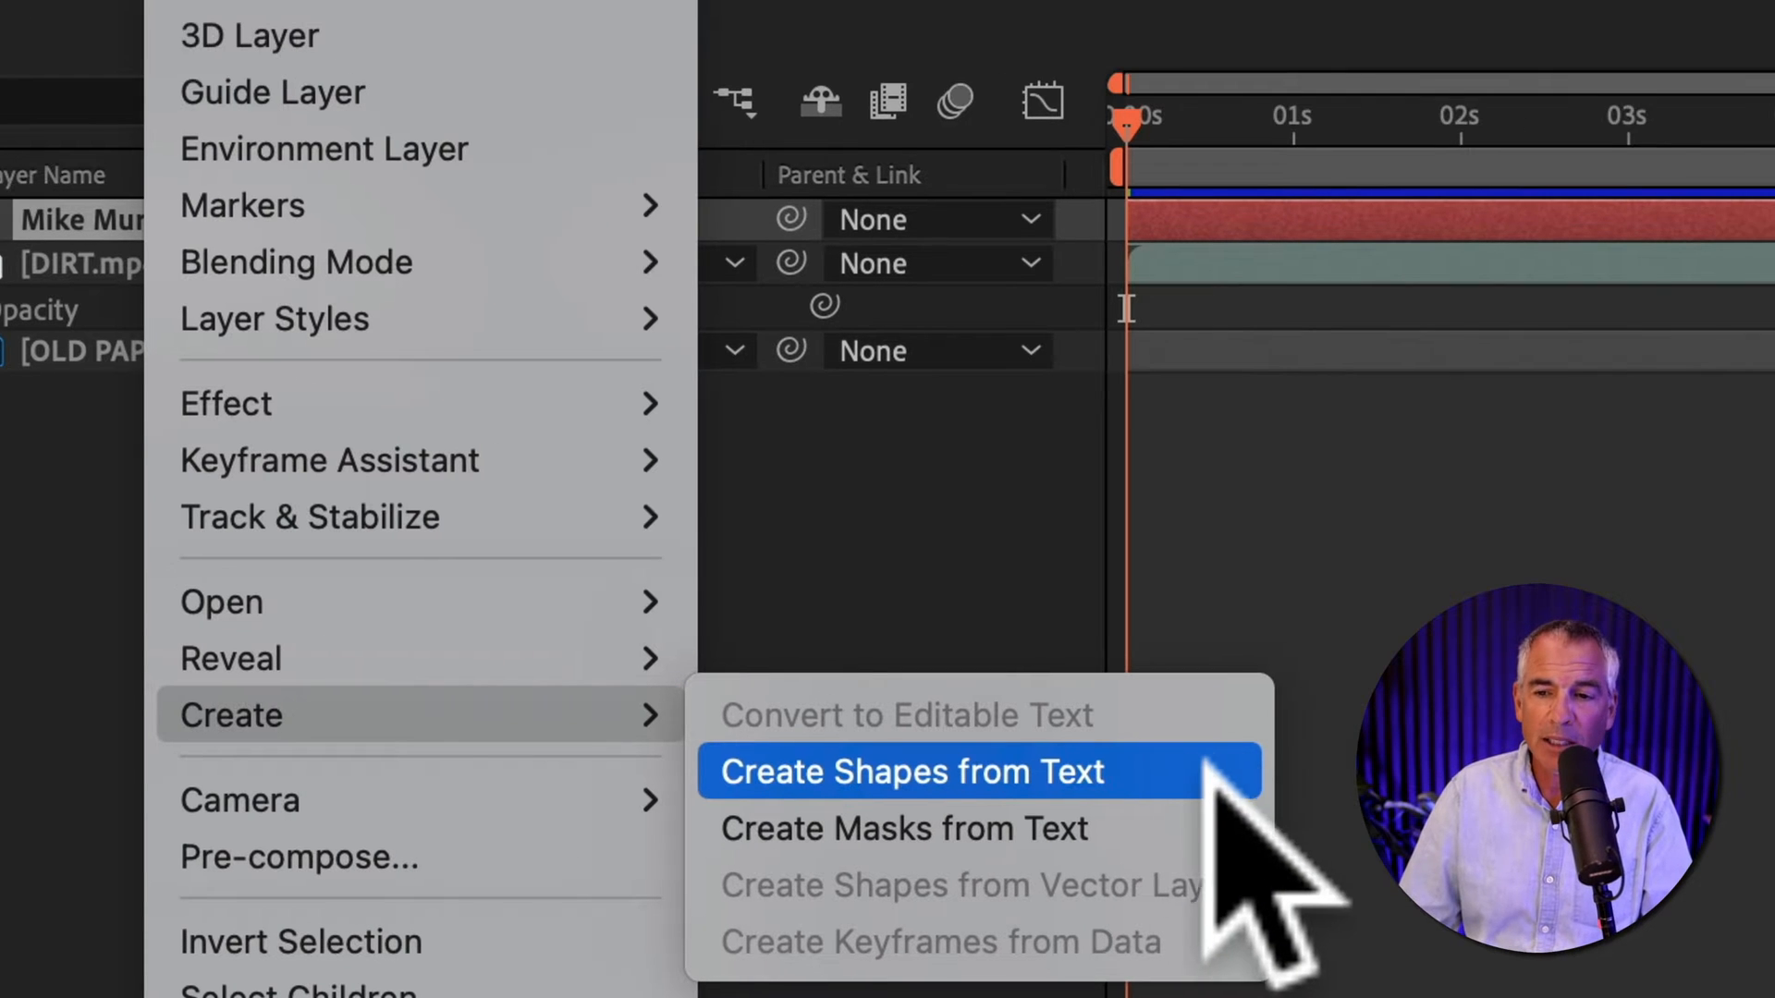
Step: Generate a Mike Murphy Outlines shape layer using Create Shapes from Text
click(912, 771)
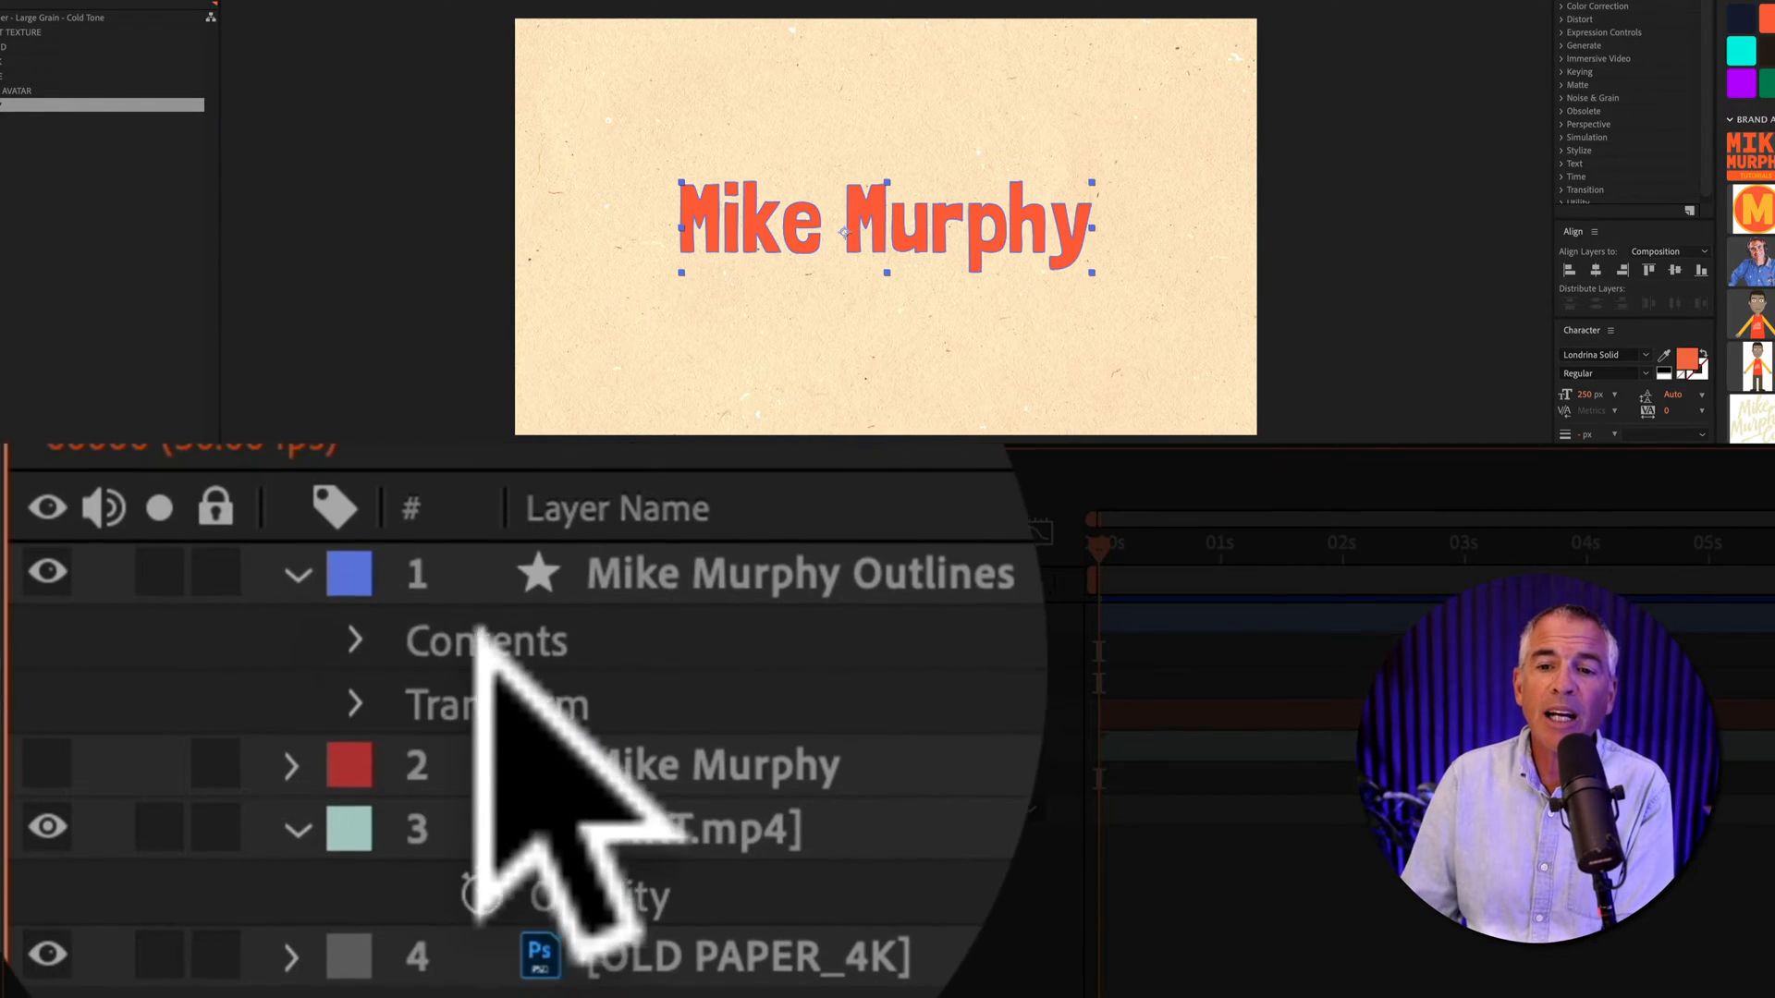
Step: Expand the Outlines layer's Contents and select one letter group
double_click(792, 572)
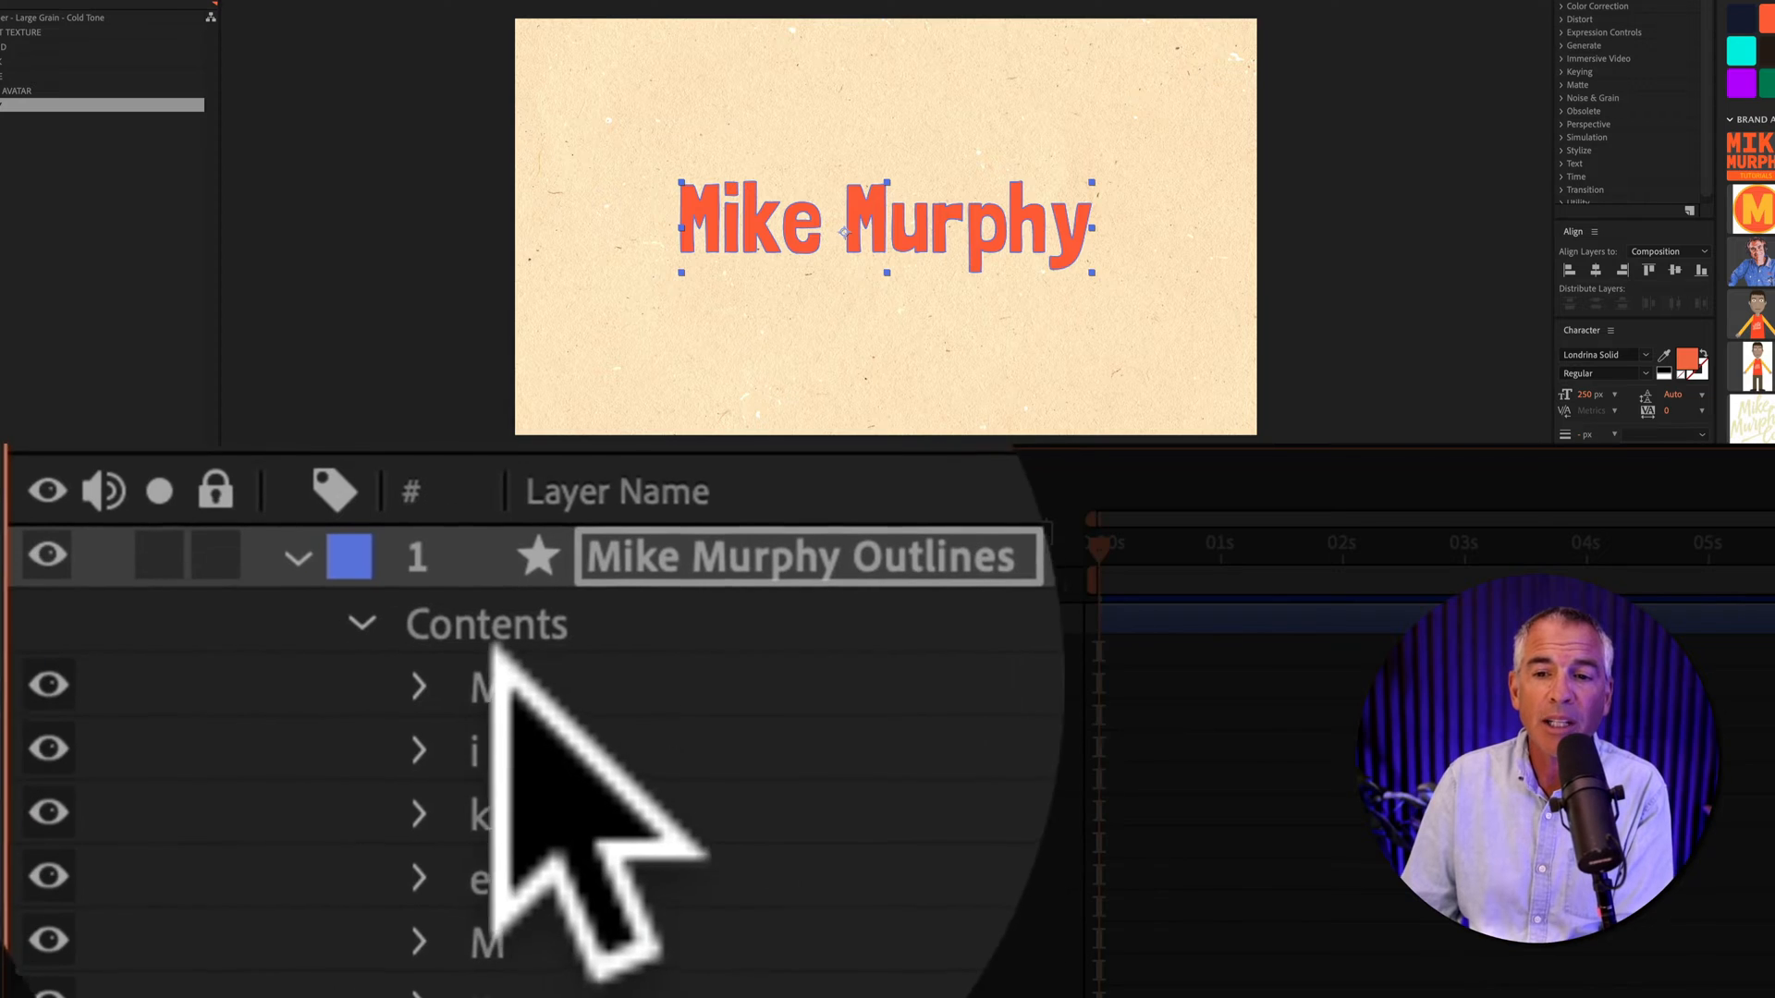
click(419, 685)
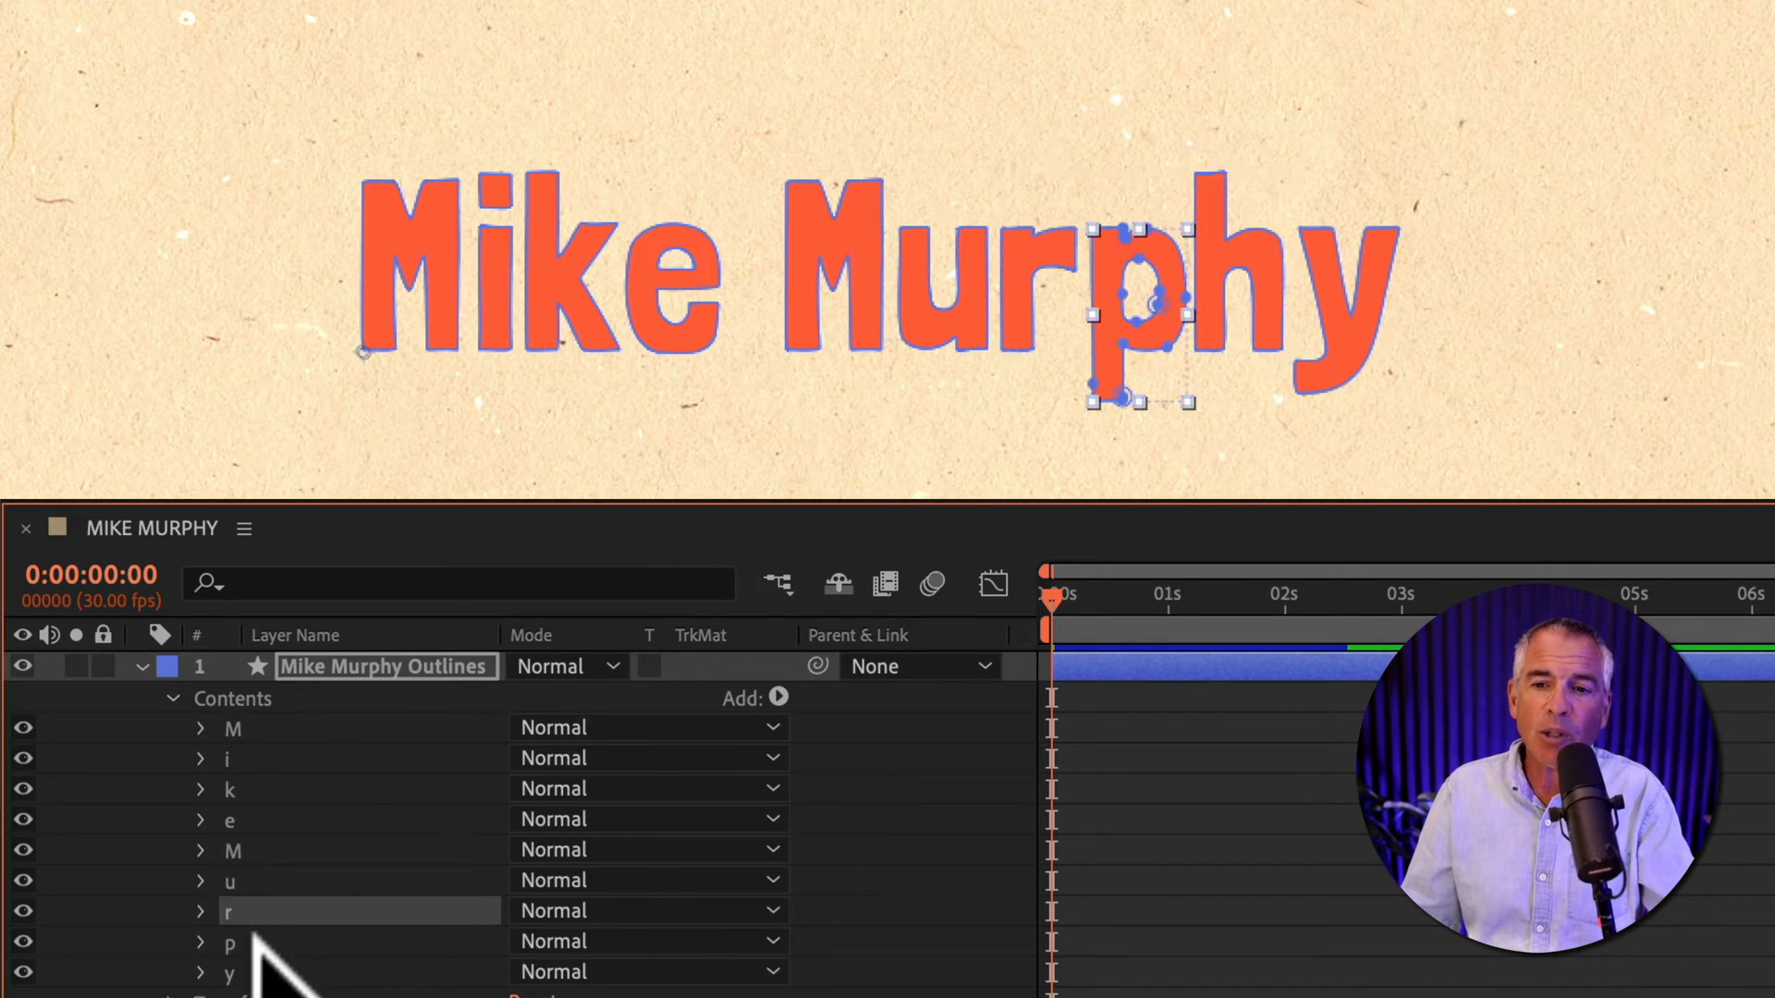
click(233, 727)
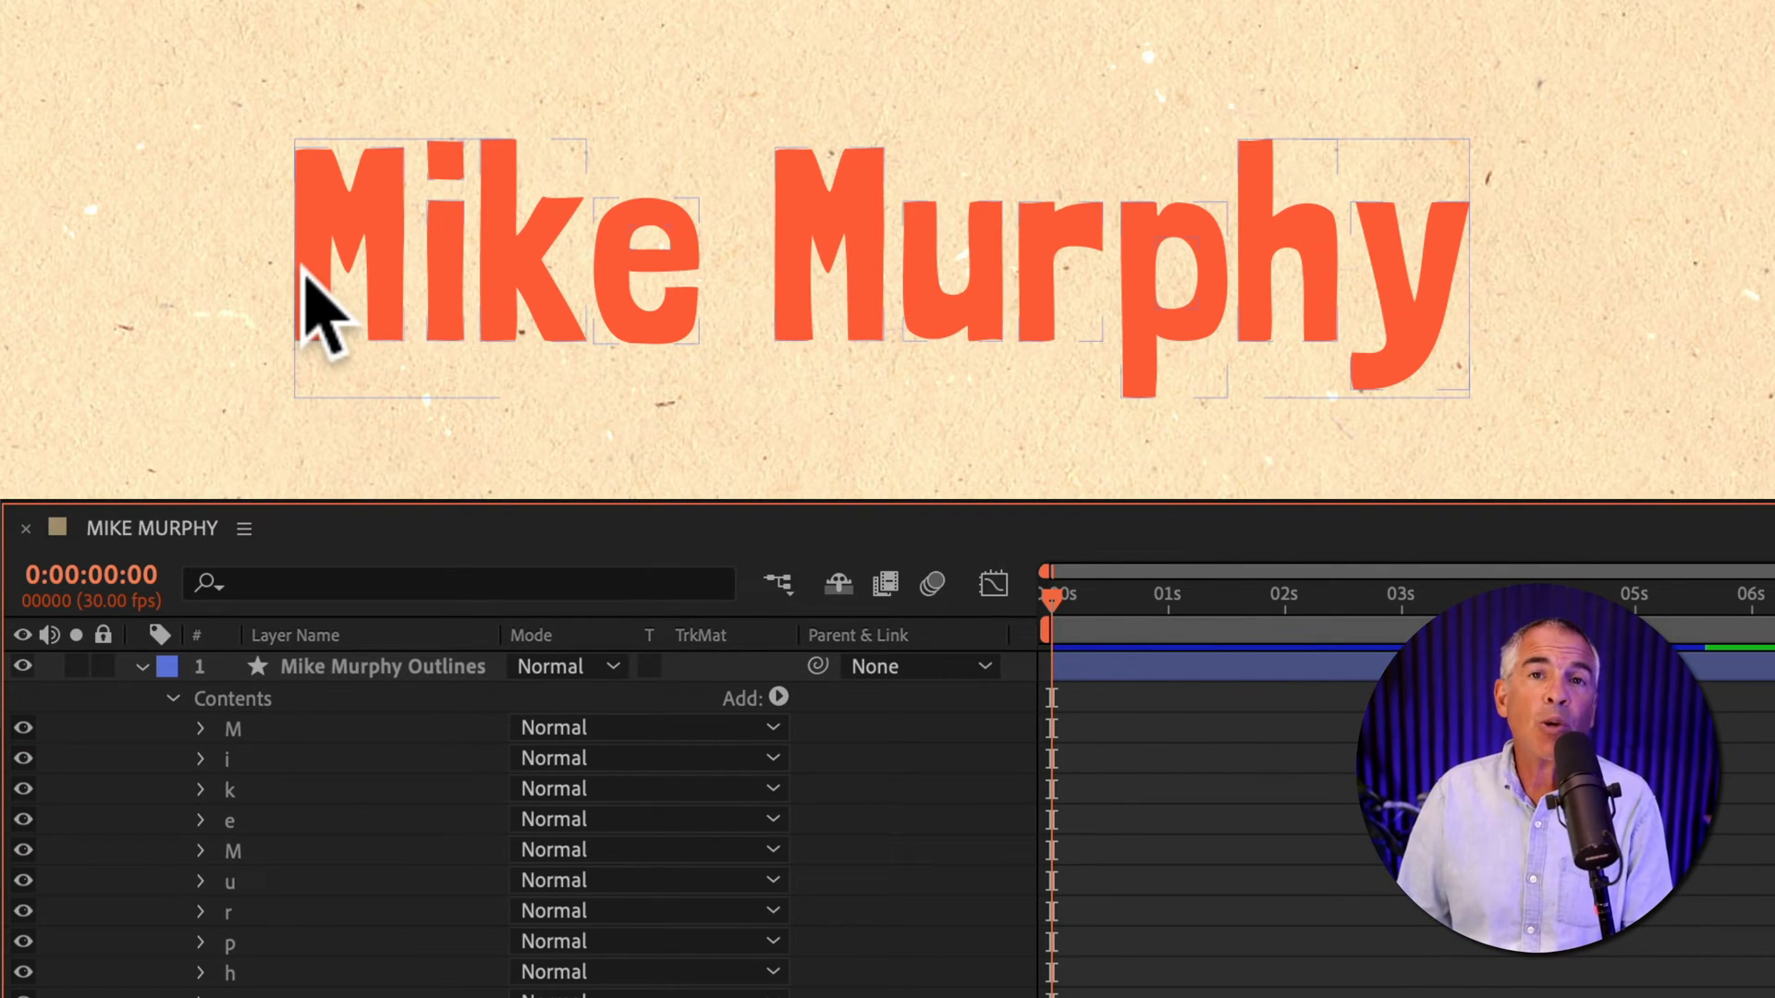
mouse_move(397, 283)
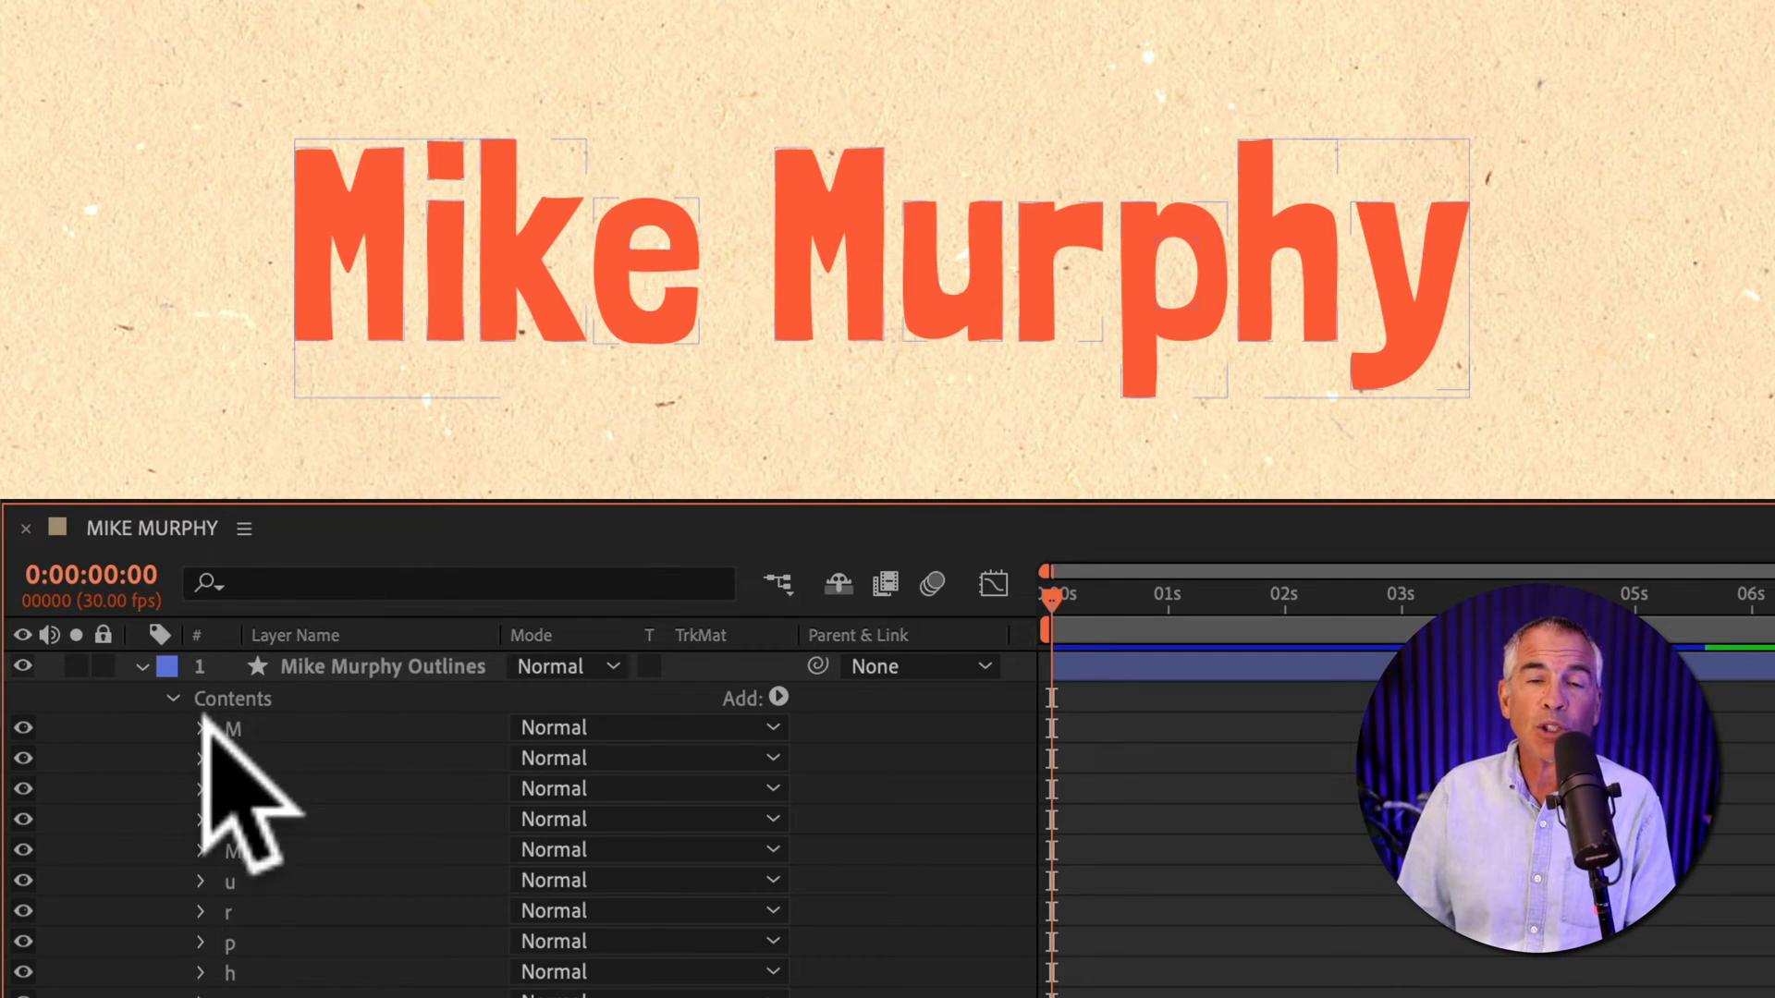
Step: Expand the first M group and its Fill 1, then sample a new fill colour
click(199, 727)
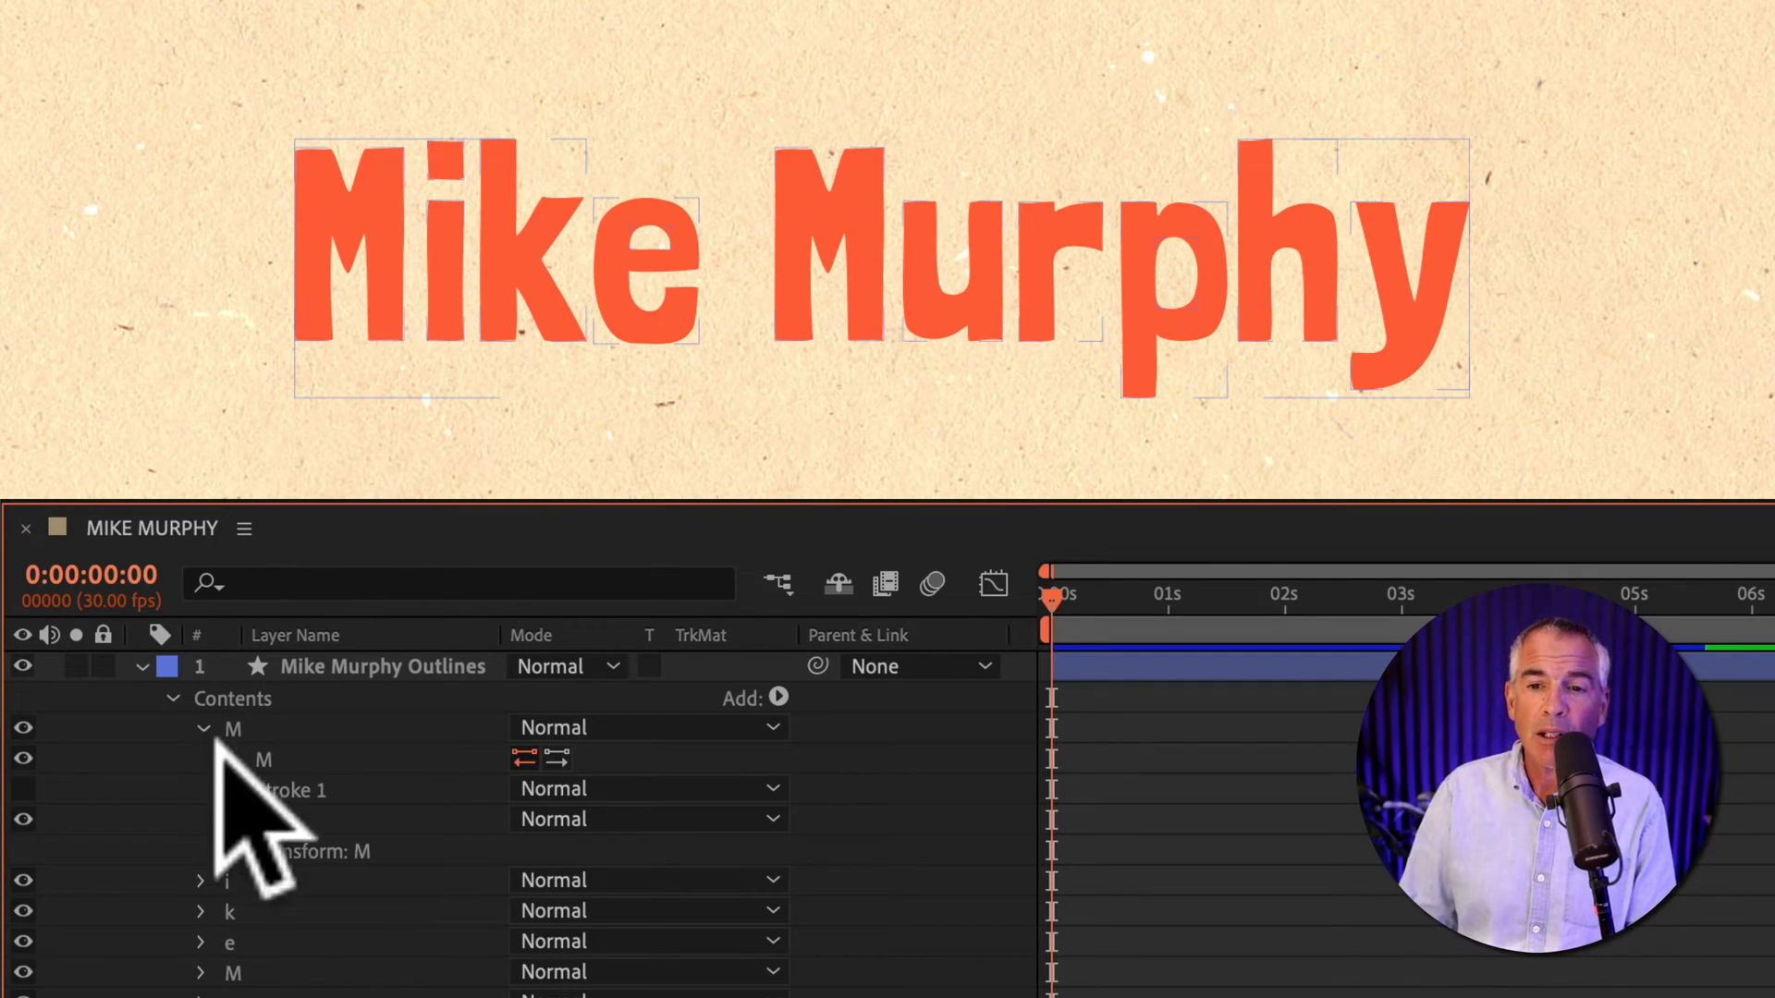
click(231, 820)
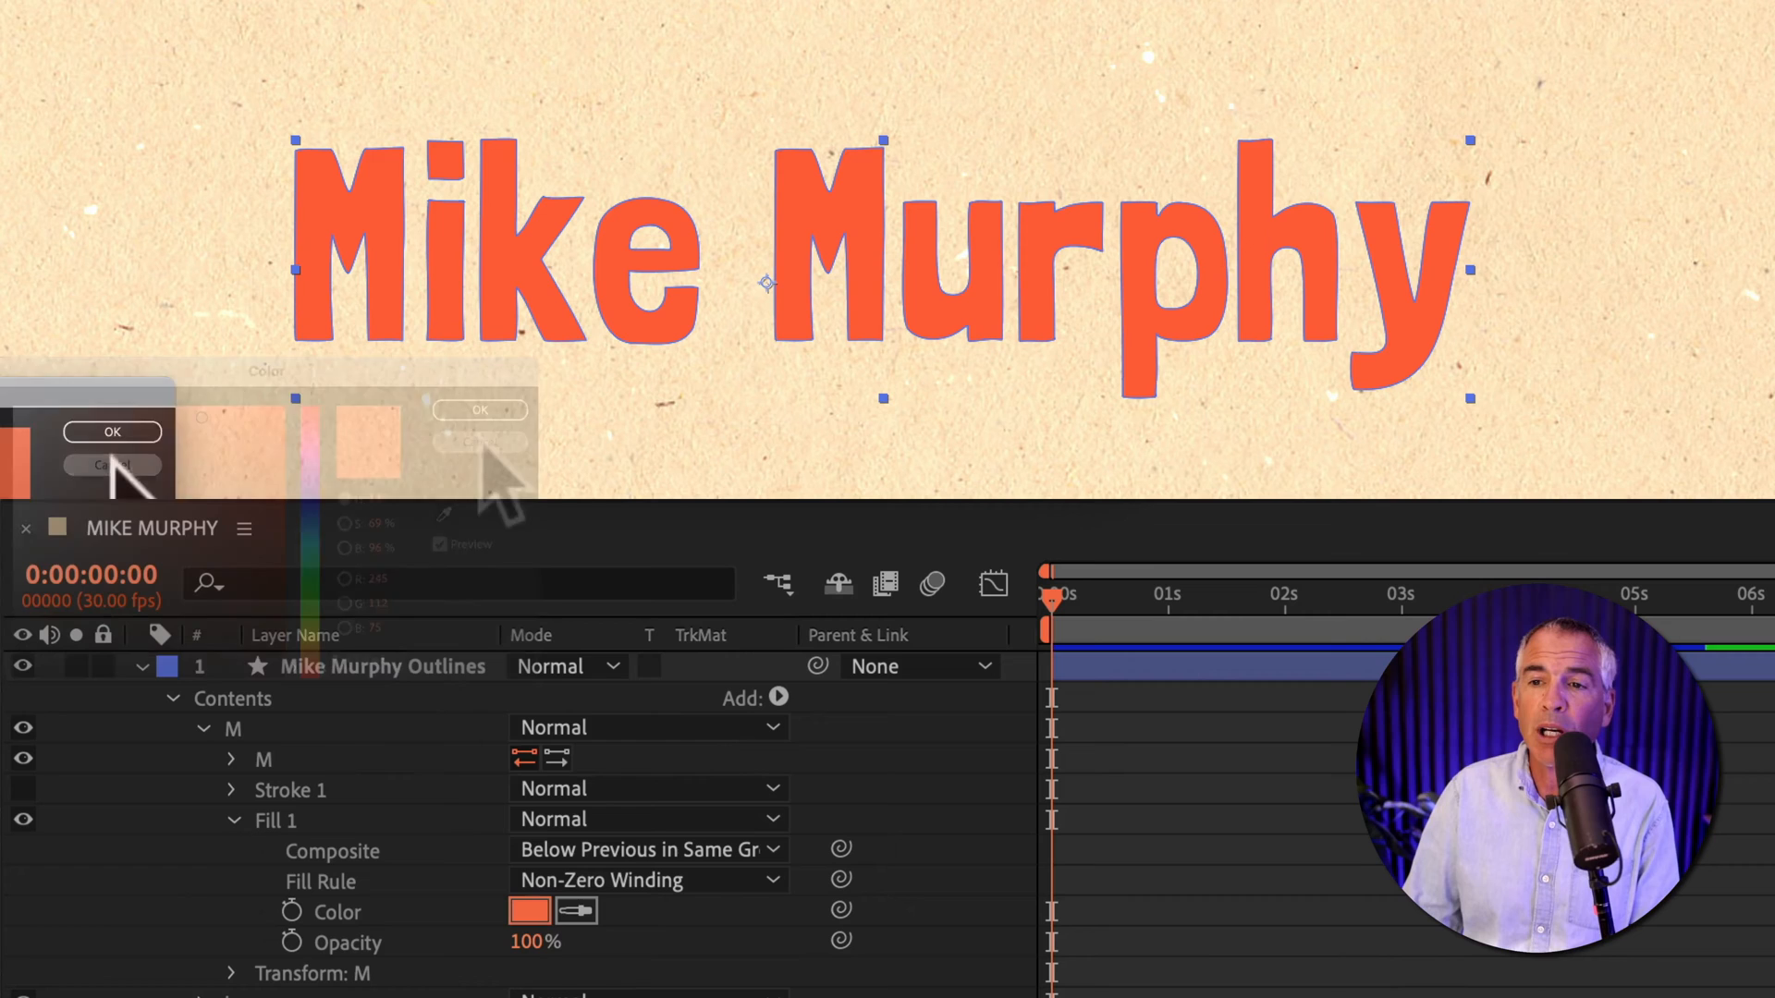
click(111, 431)
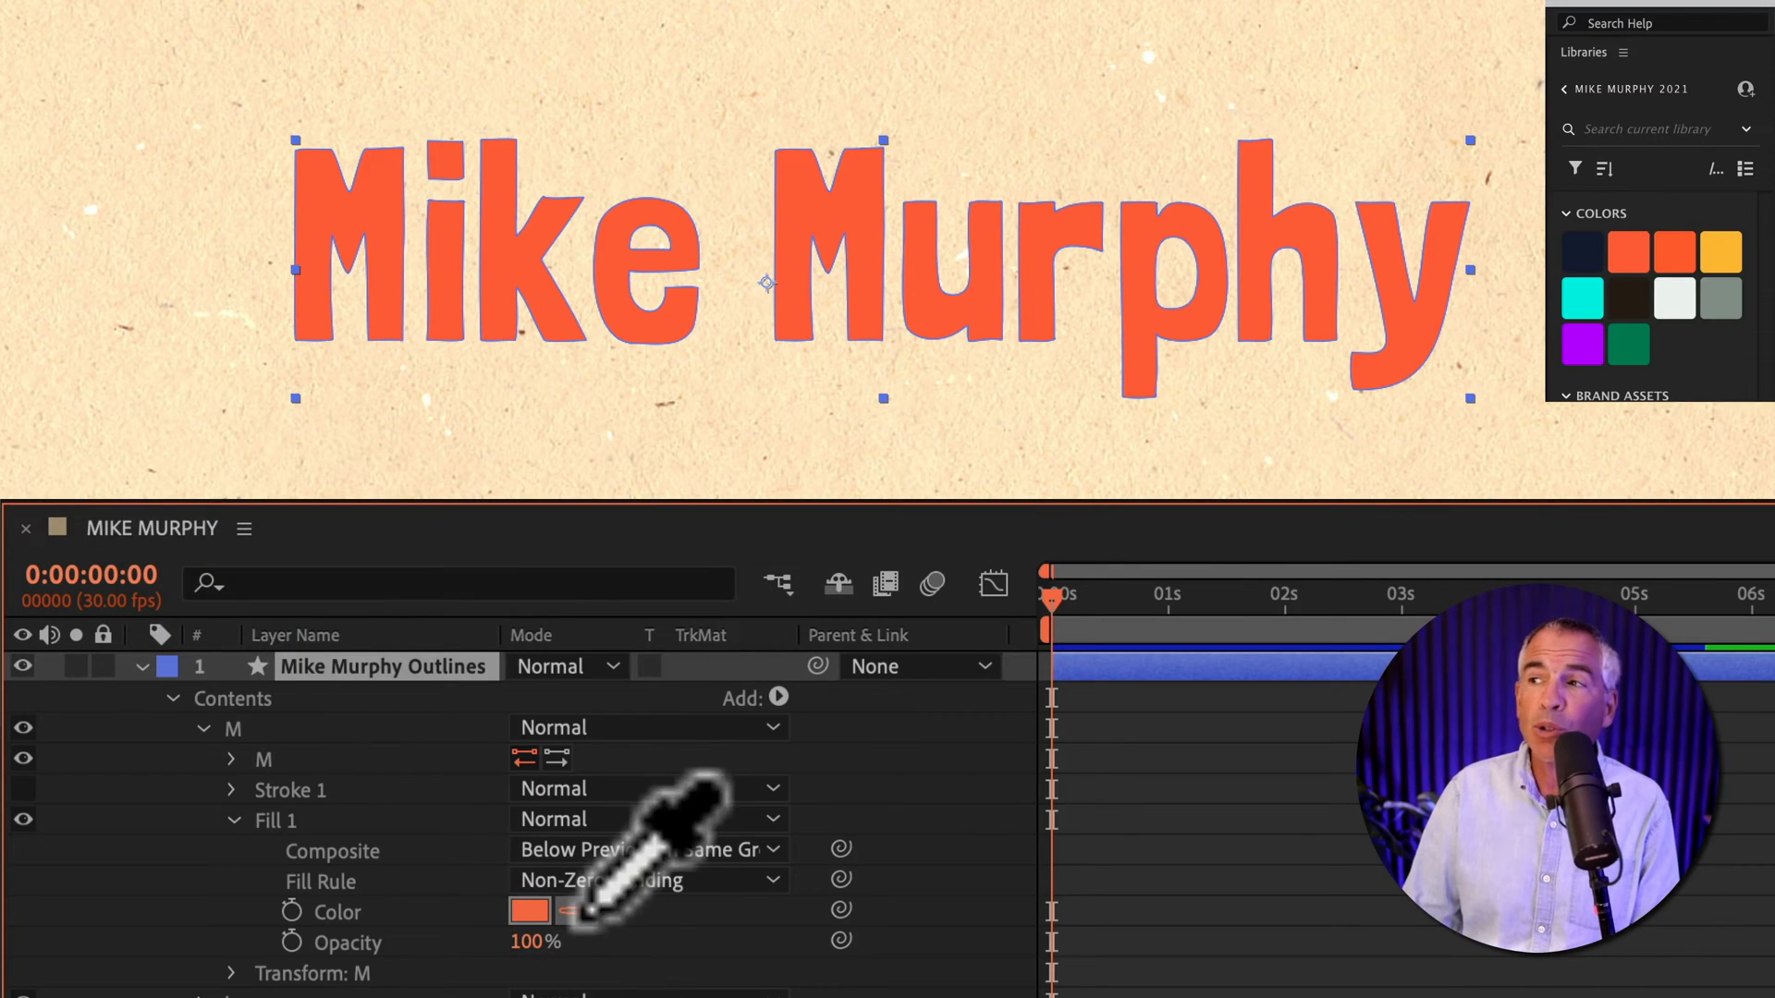